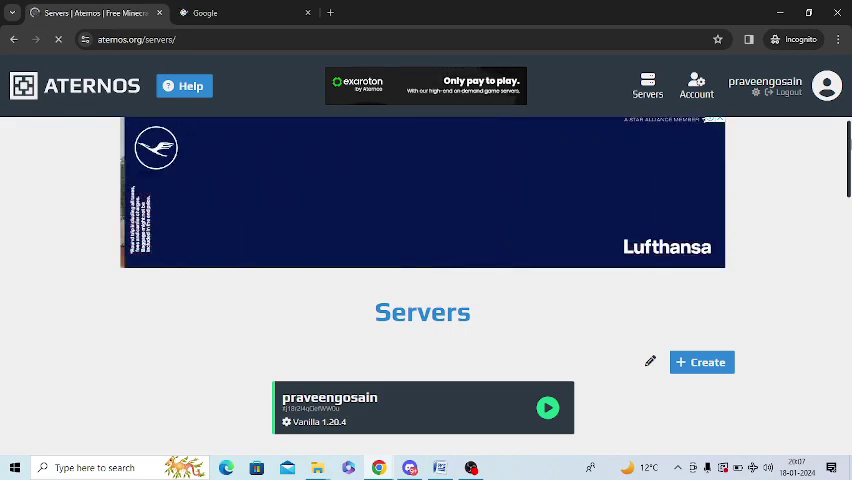
Scroll the Servers page to the Vanilla 1.20.4 server card
scroll("down", 3)
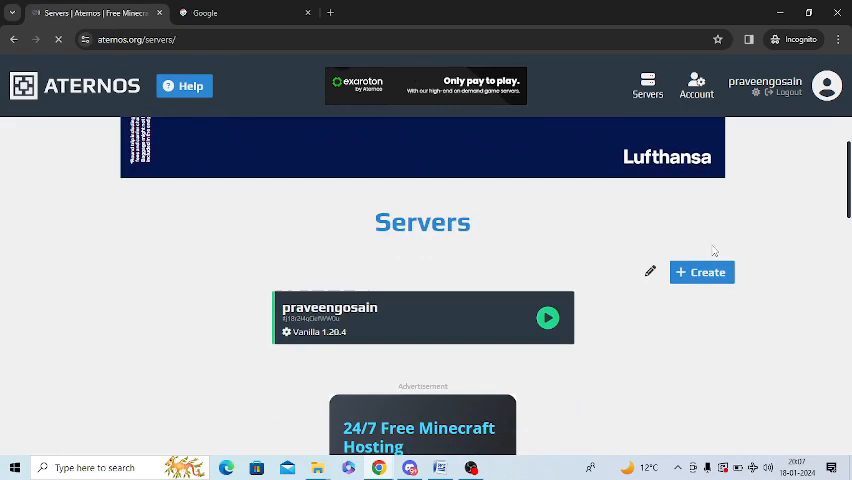
mouse_move(628, 245)
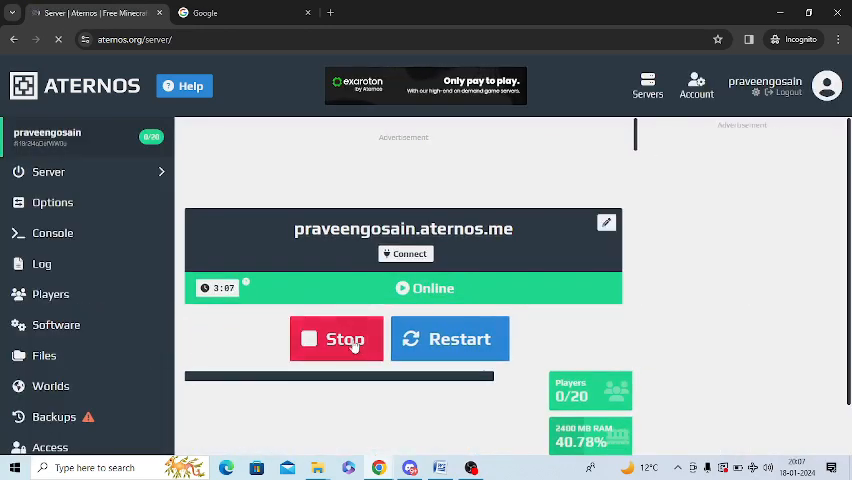
Stop the praveengosain server so its status shows Offline
left_click(336, 338)
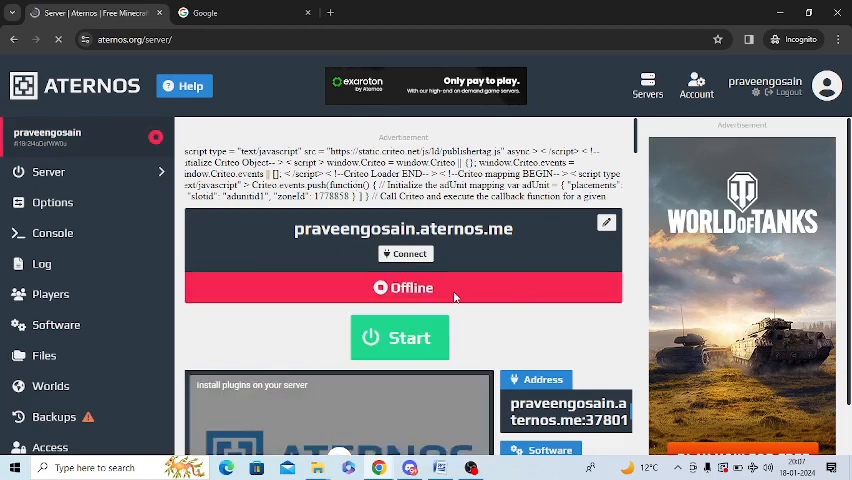
mouse_move(137, 325)
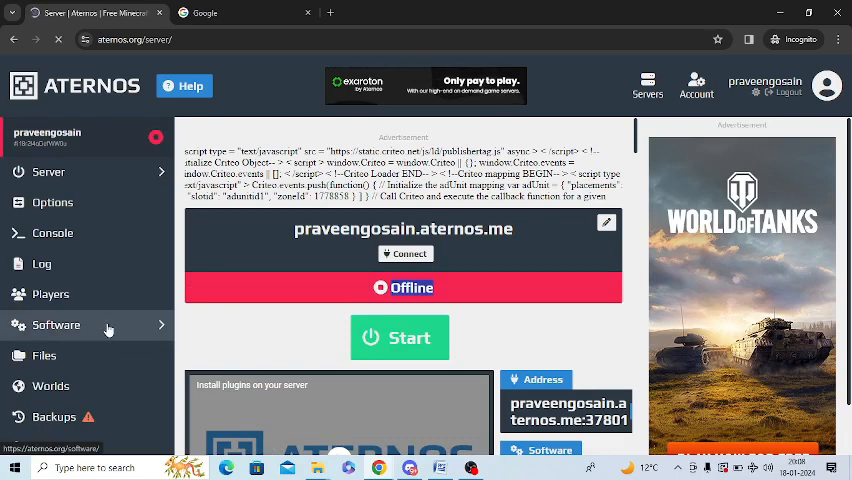
mouse_move(45, 355)
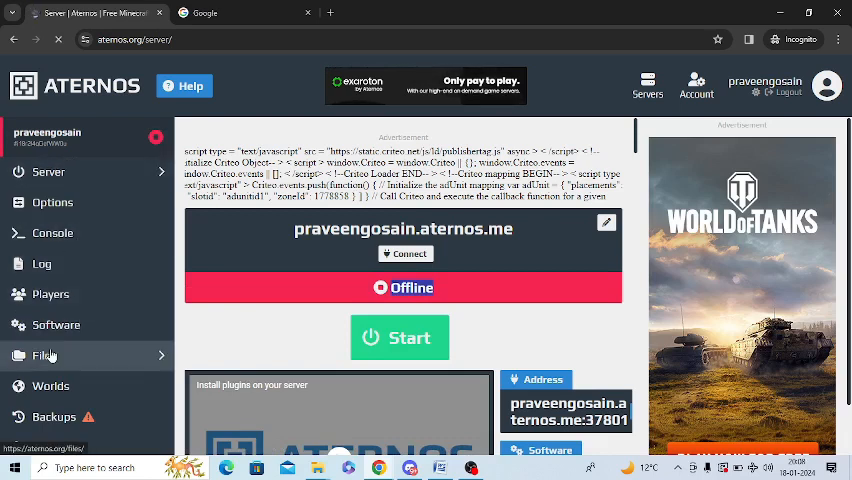
mouse_move(56, 324)
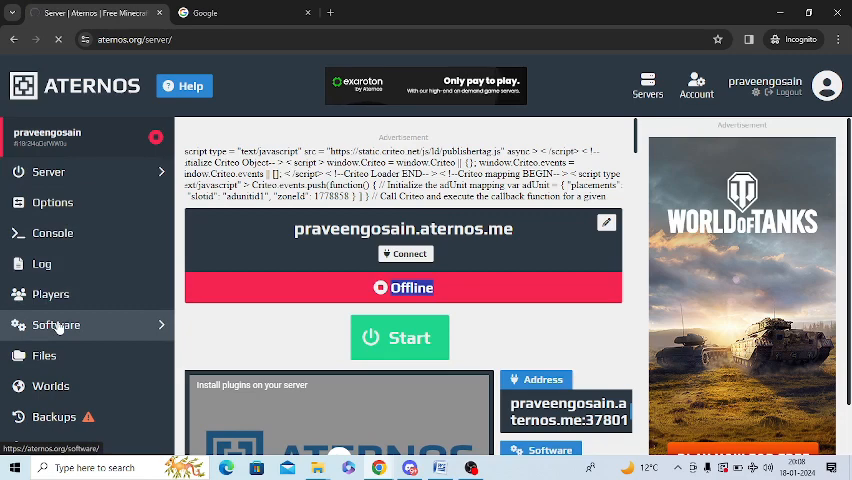
Go to Software and scroll down to the Bedrock Edition (Win10/MCPE) section
left_click(56, 324)
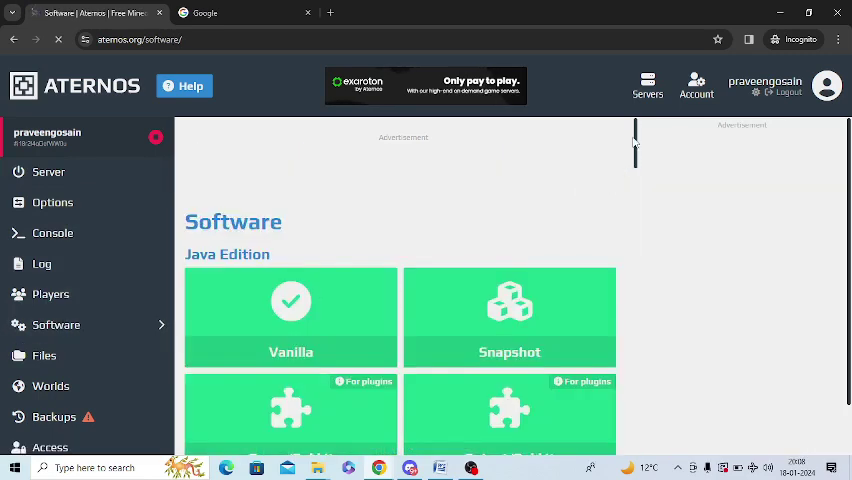
scroll("down", 3)
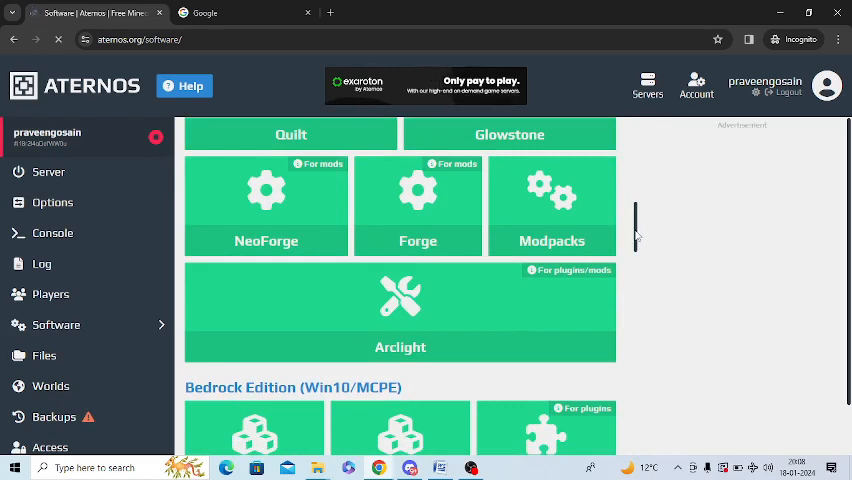
scroll("down", 3)
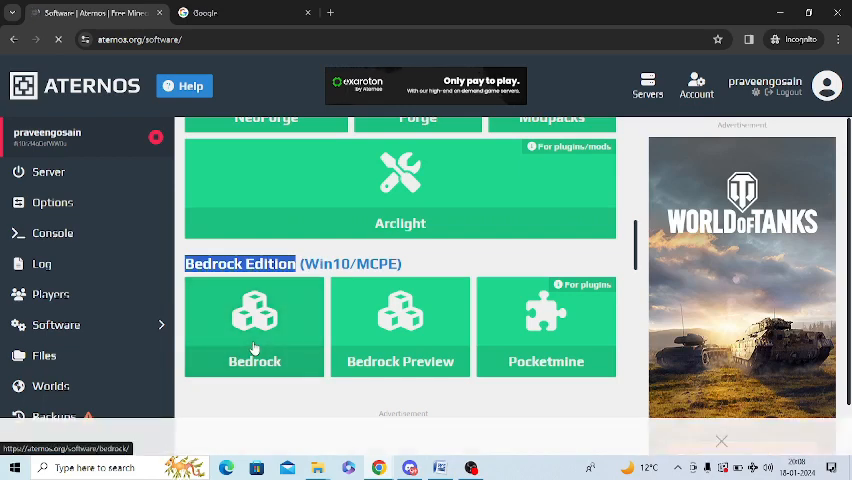
Select the Bedrock tile and open version 1.20.51.01's details
left_click(254, 327)
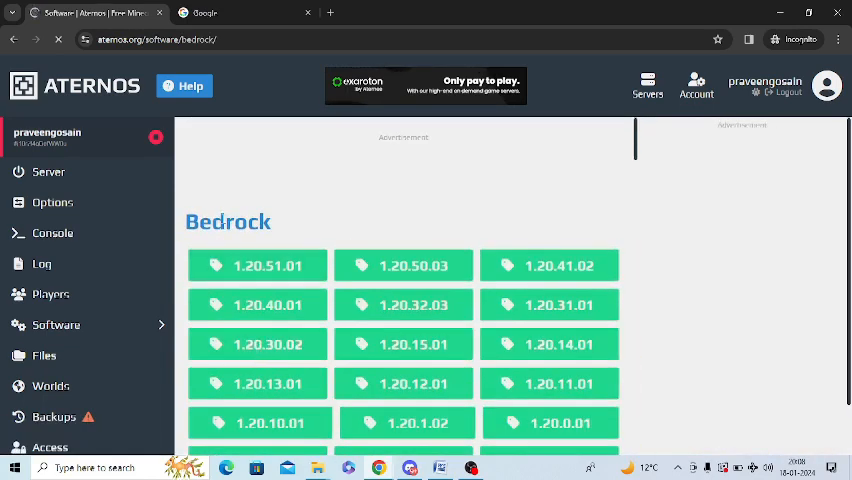
double_click(227, 221)
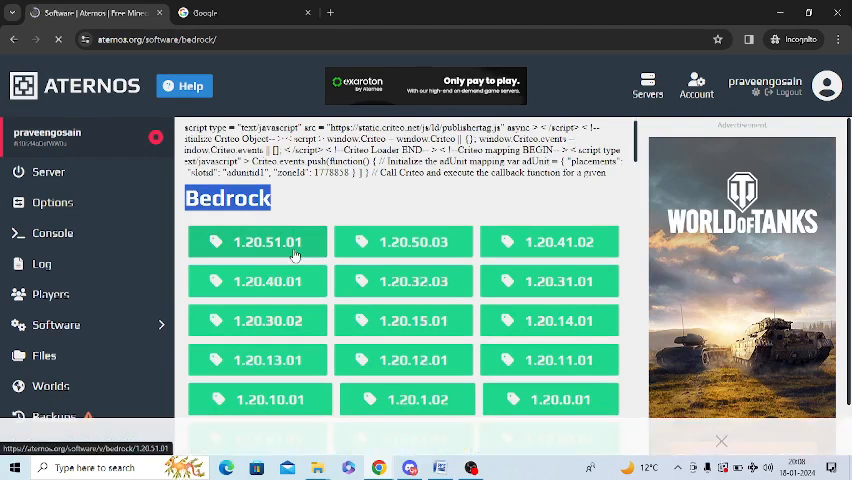
scroll("down", 3)
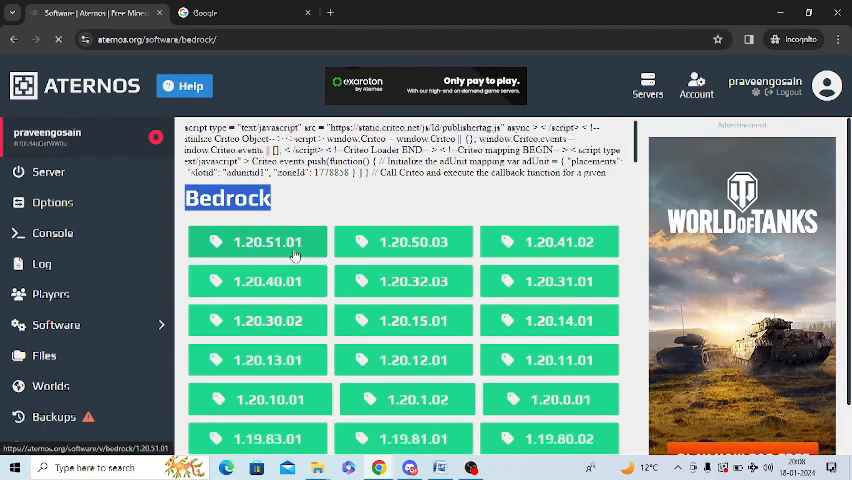
left_click(258, 241)
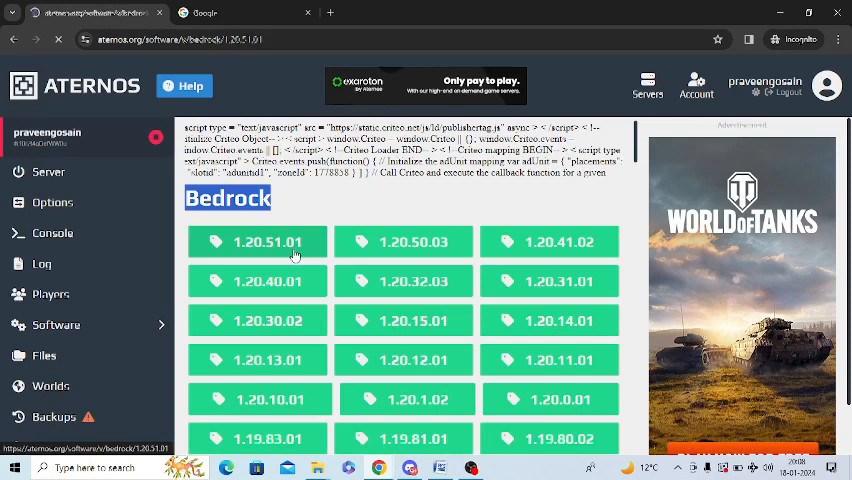
left_click(258, 241)
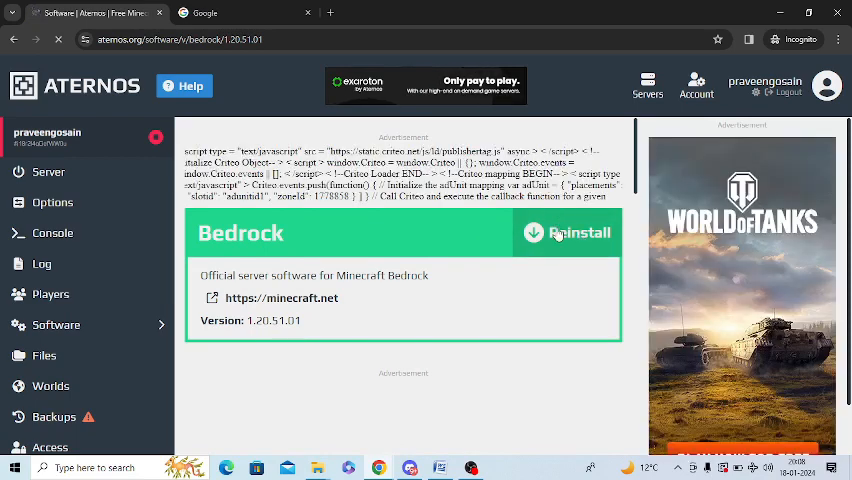
Reinstall with Bedrock 1.20.51.01, confirming deletion of the current world
left_click(567, 232)
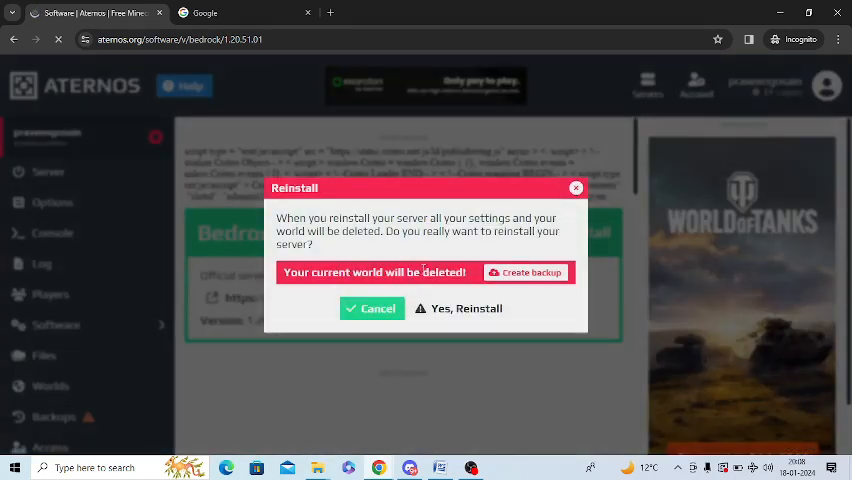
mouse_move(340, 285)
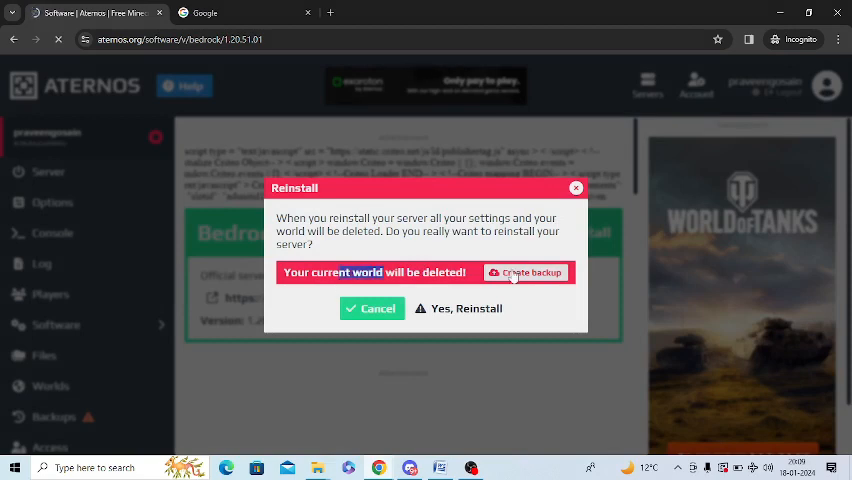
mouse_move(459, 308)
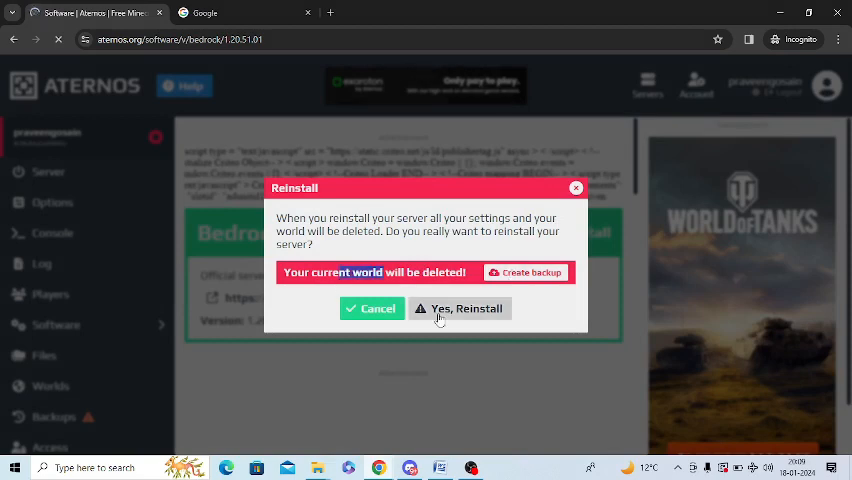
left_click(371, 308)
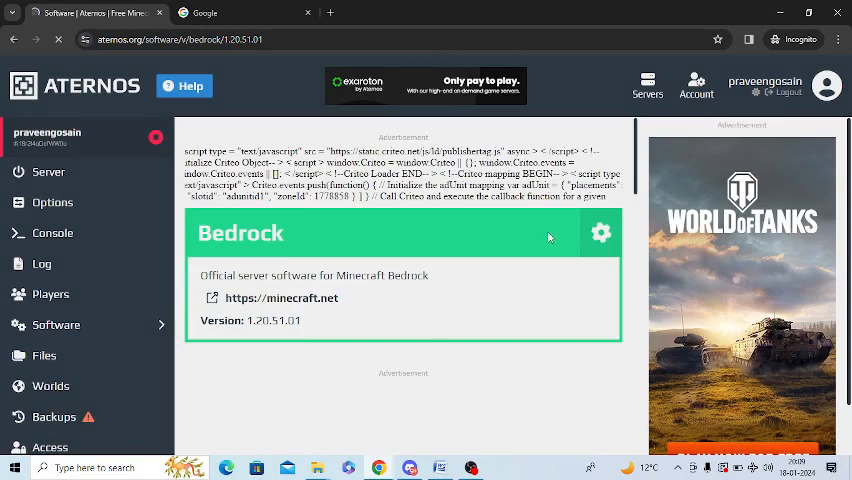
left_click(601, 232)
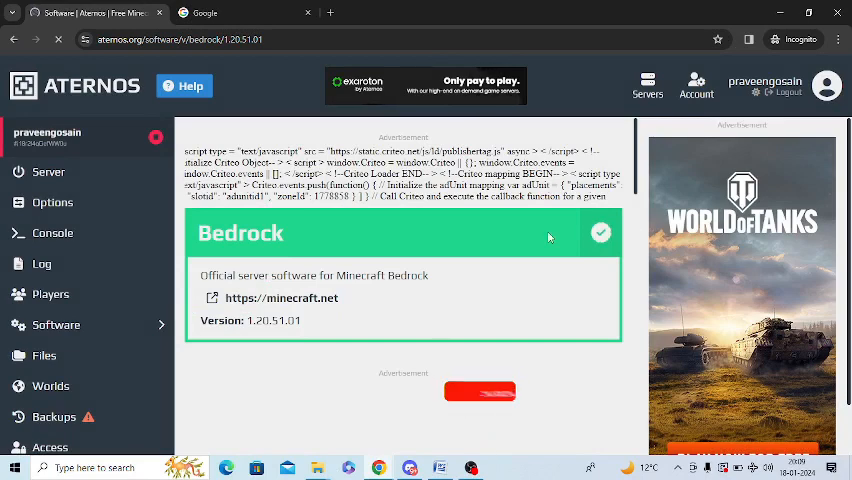